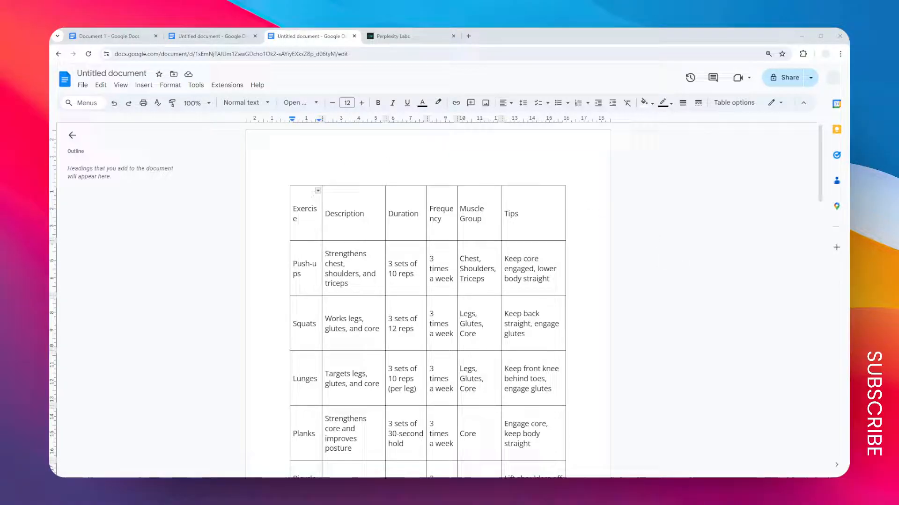
Scroll through the exercise table from the header row down to the Calf Raises row.
scroll(down, 3)
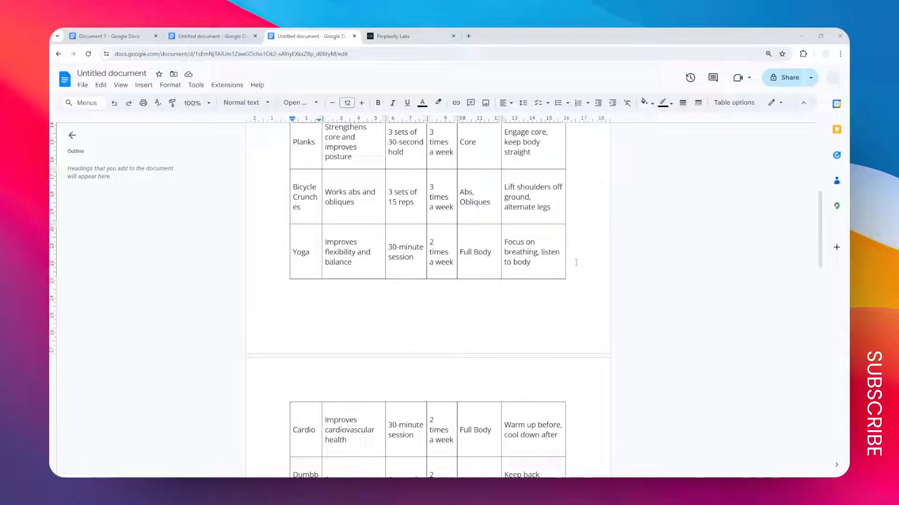
scroll(down, 3)
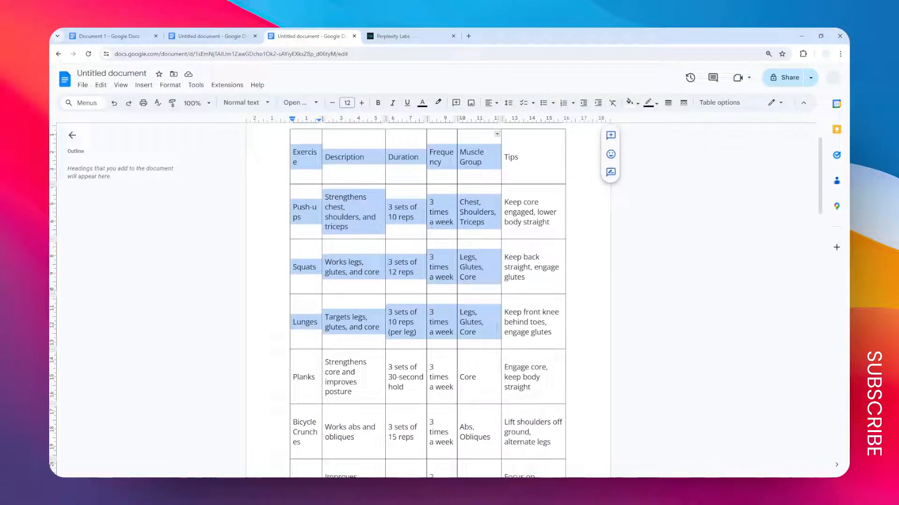
scroll(down, 3)
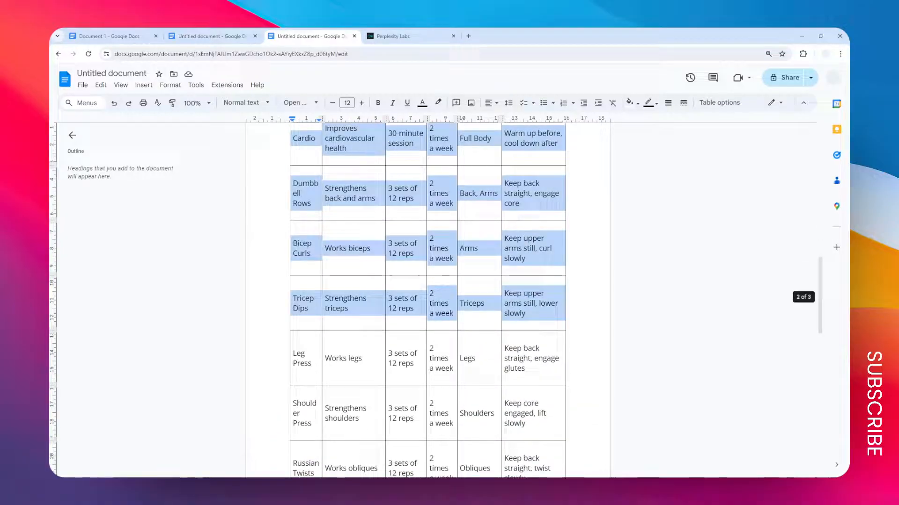
scroll(down, 3)
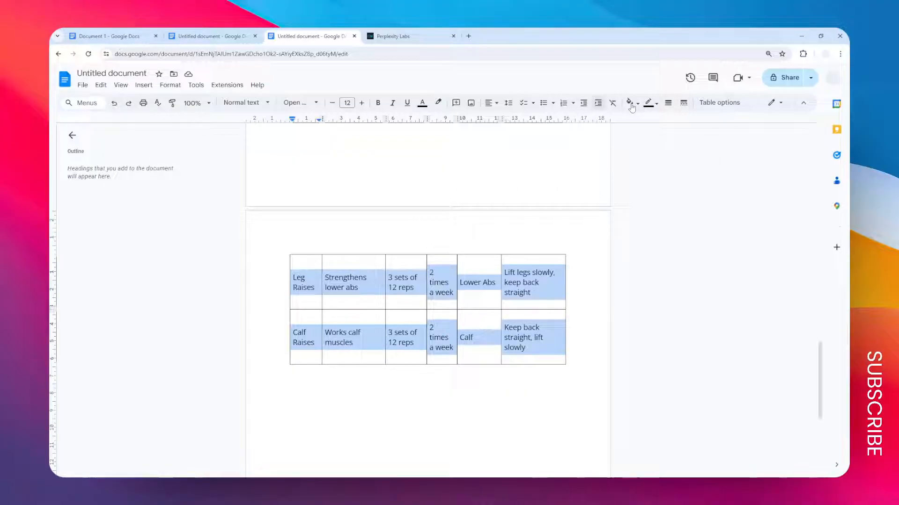
mouse_move(720, 103)
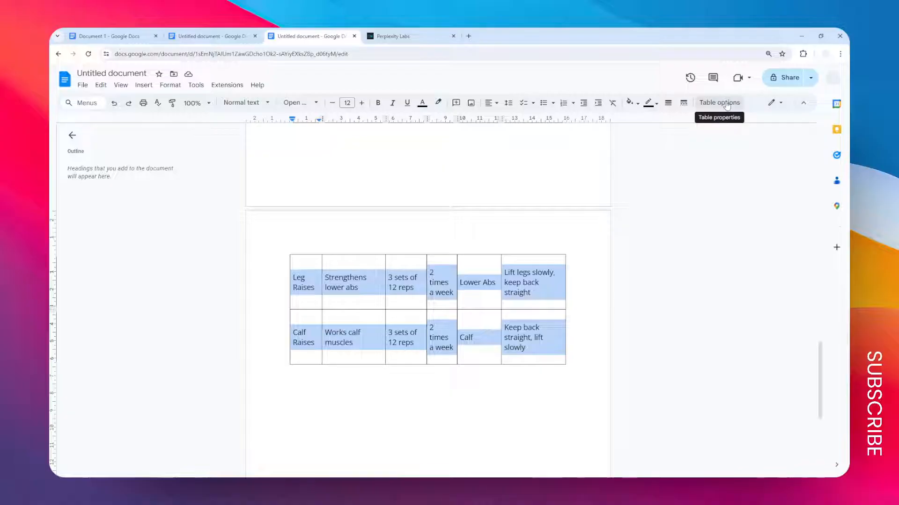
In Table properties, change the Row minimum height from 3.14 to 1.5 cm.
click(719, 103)
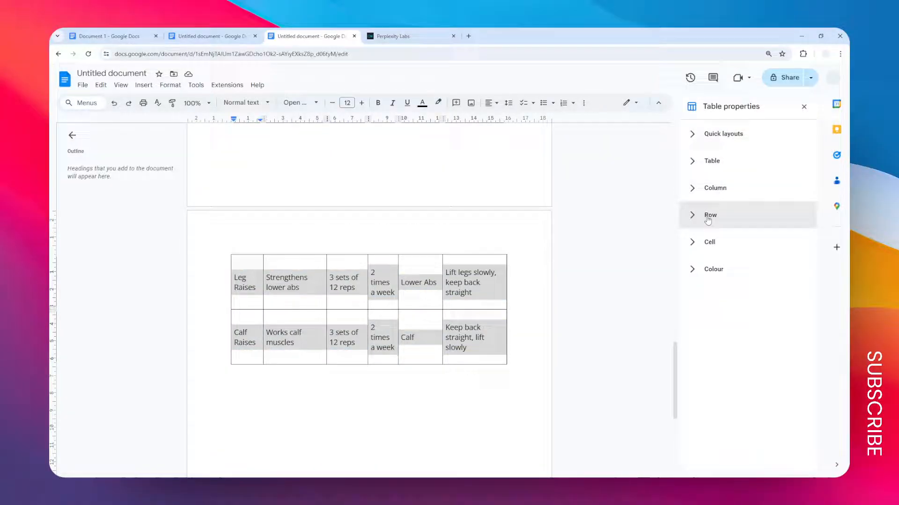
click(710, 215)
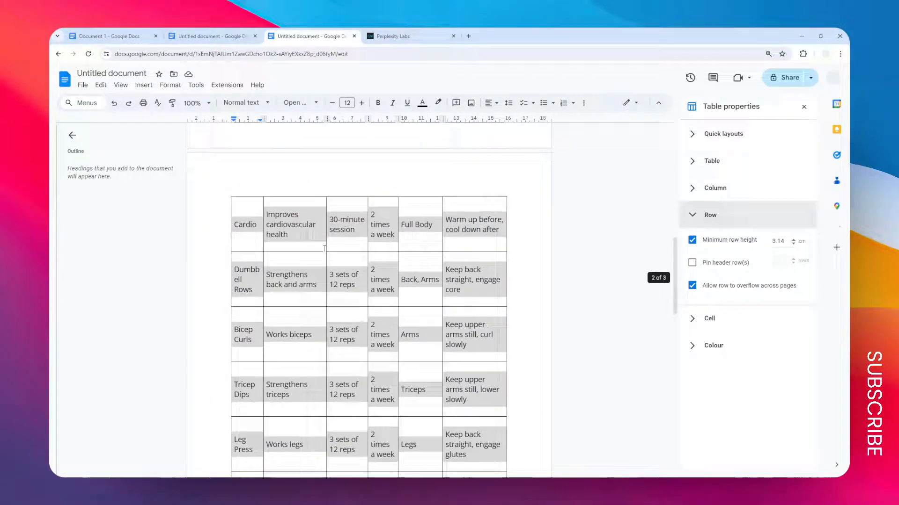
scroll(down, 3)
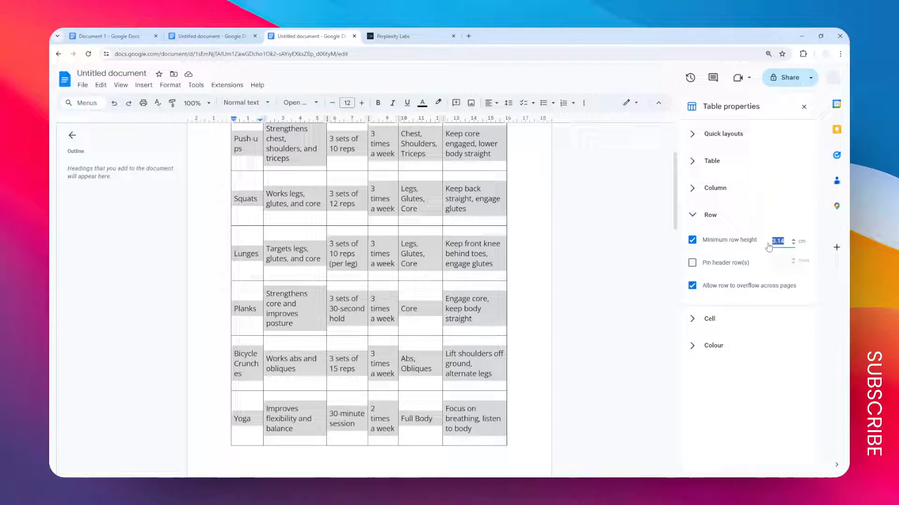
text(1)
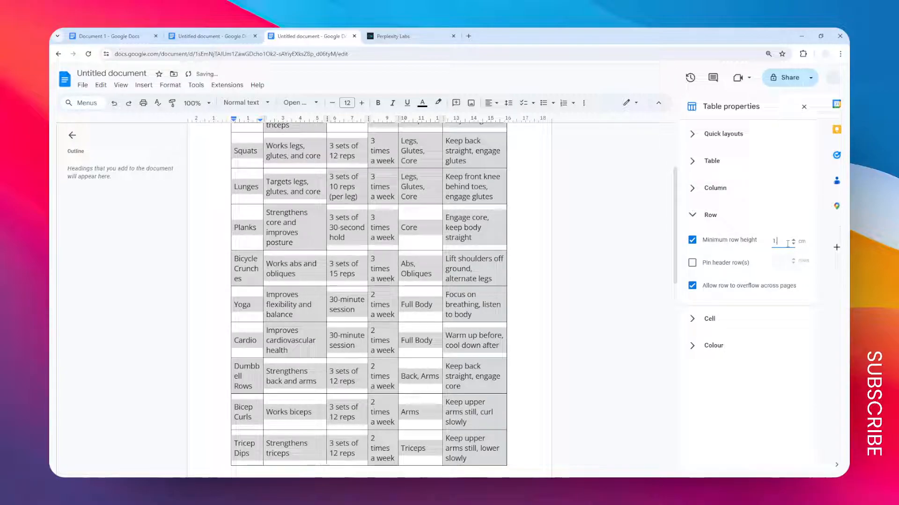
text(1.5)
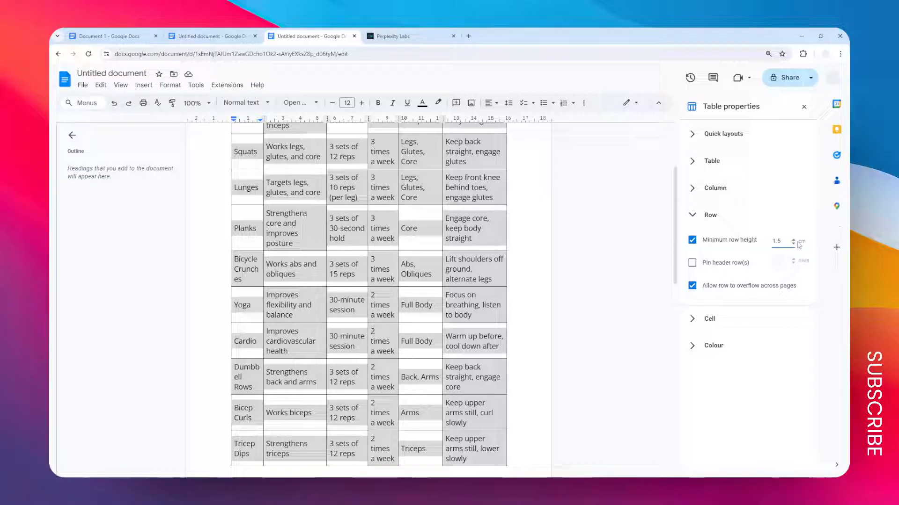
click(780, 241)
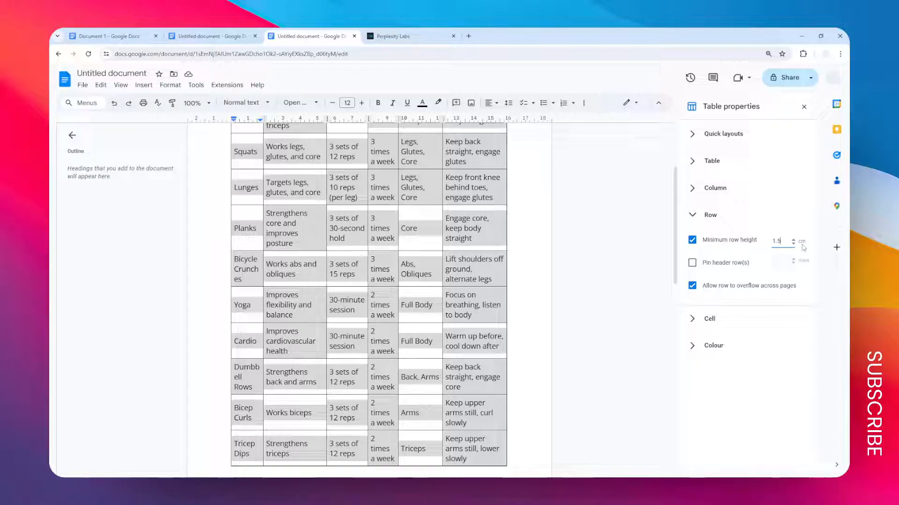
scroll(down, 3)
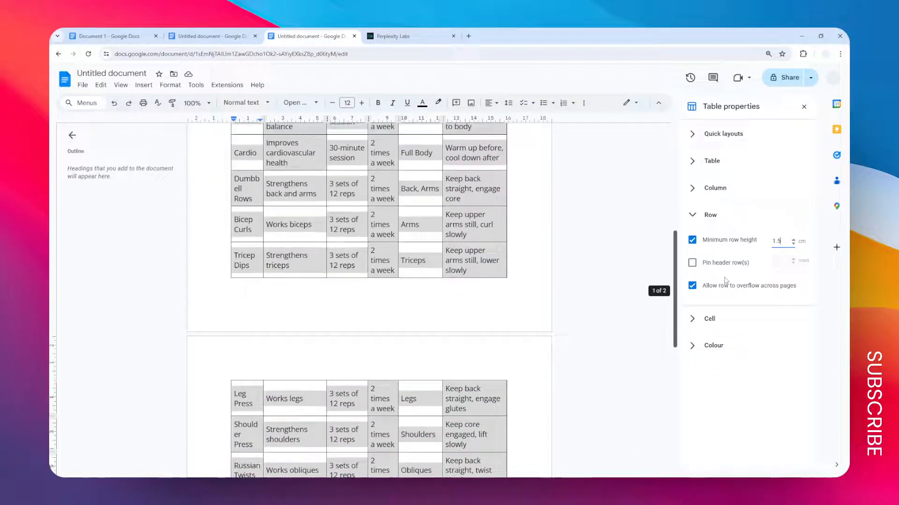
In Table properties, set the Cell padding to 0.1 cm and check the two-page result.
scroll(down, 3)
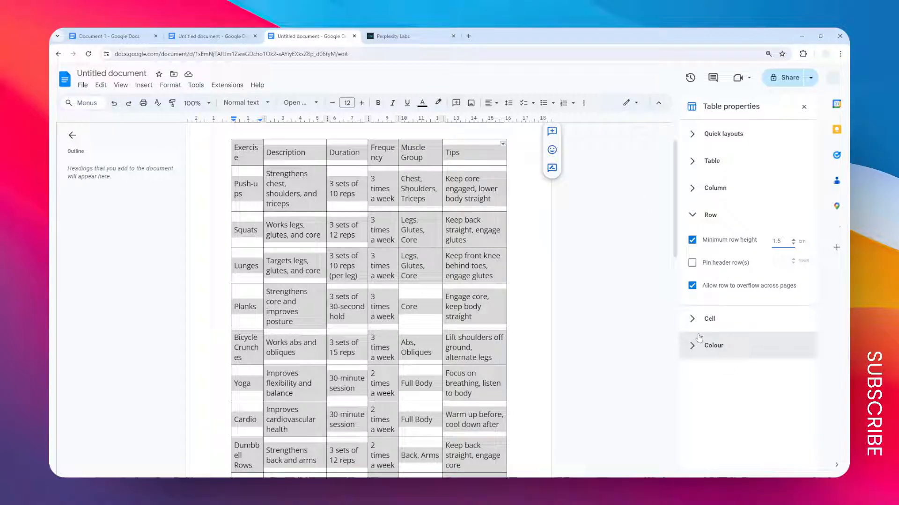
click(709, 319)
text(0.1)
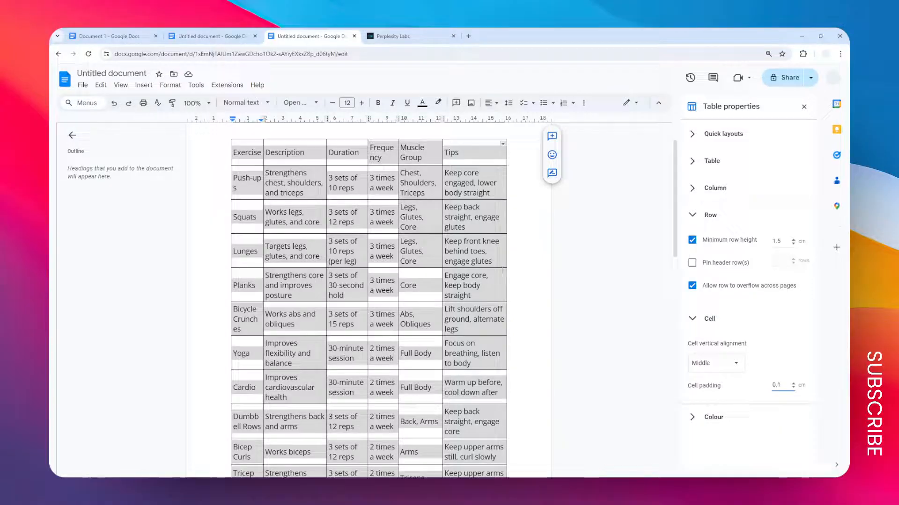
scroll(down, 3)
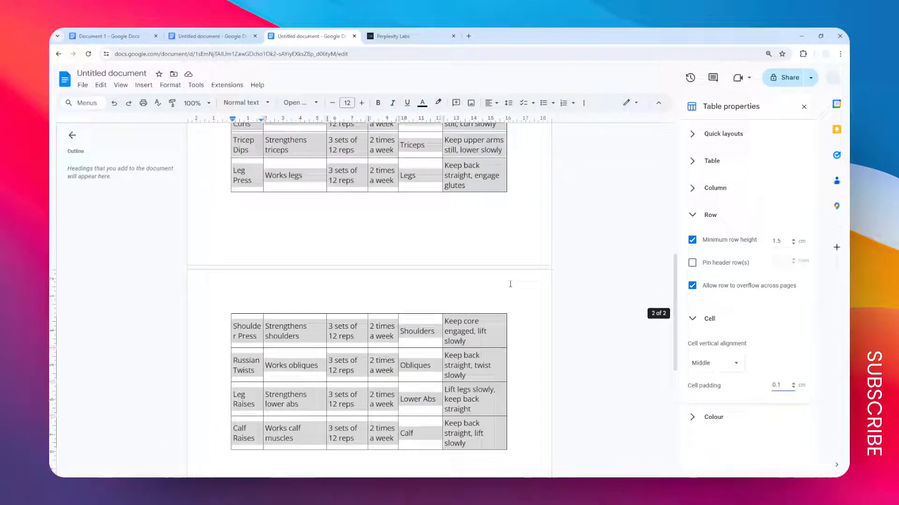
scroll(up, 3)
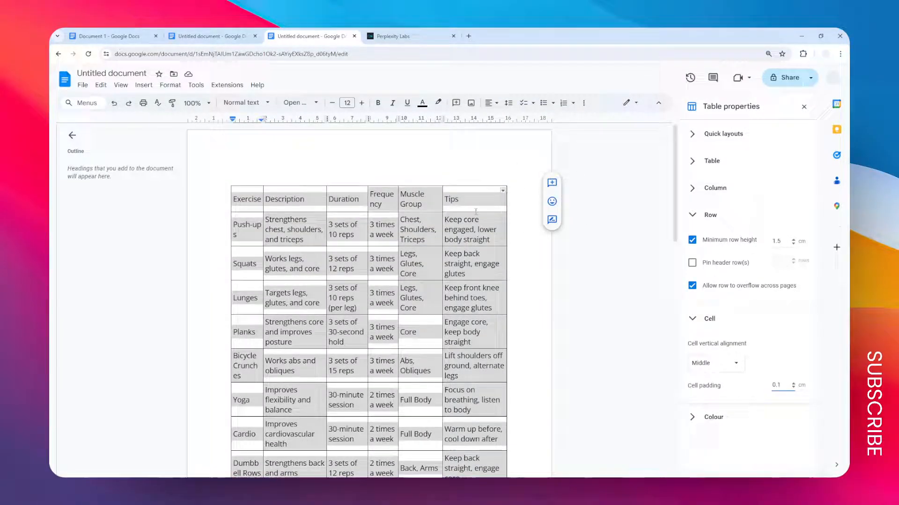
scroll(down, 3)
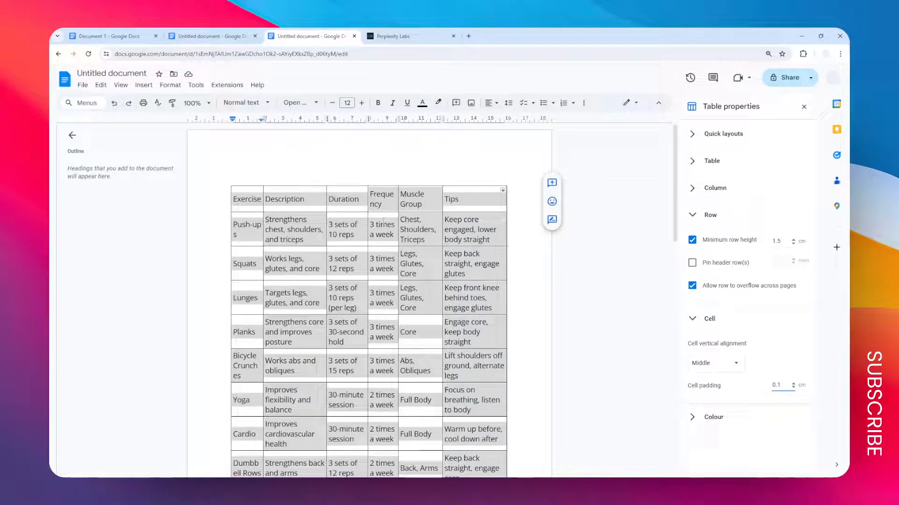
Choose font size 10 for the selected table from the toolbar dropdown.
click(346, 103)
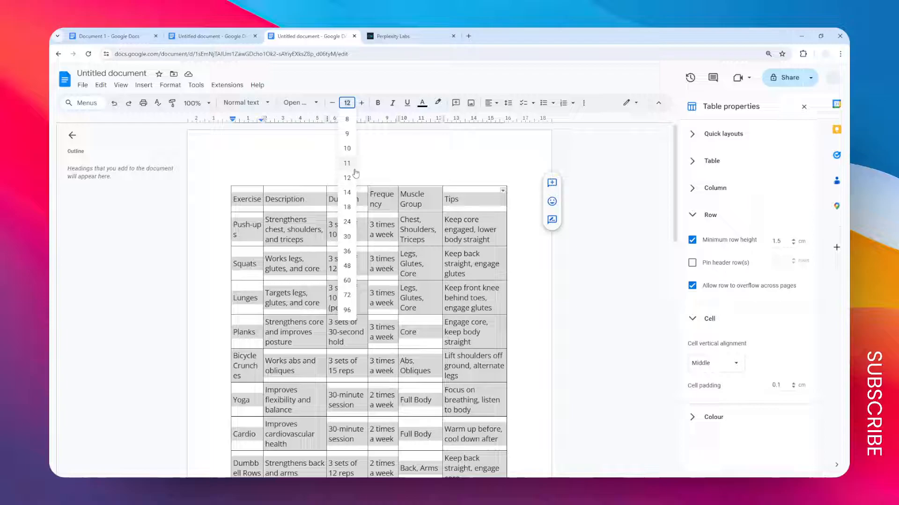
click(346, 149)
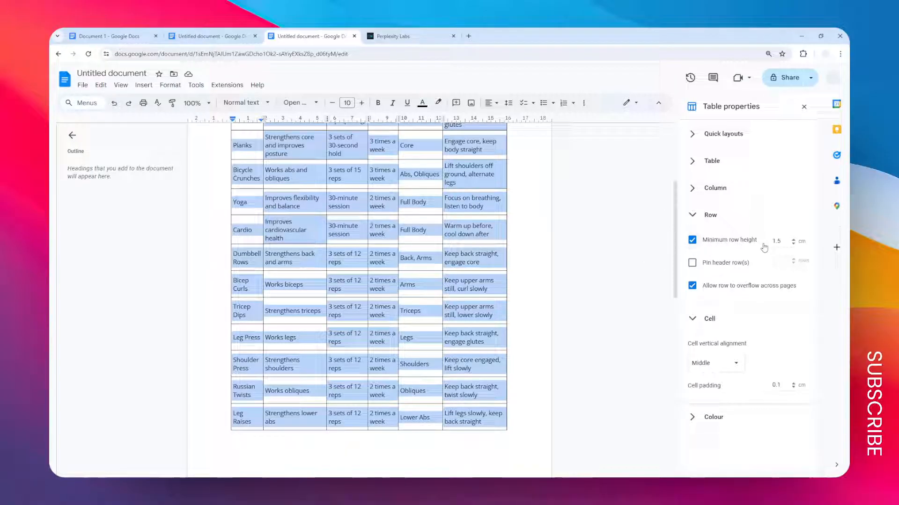
mouse_move(579, 269)
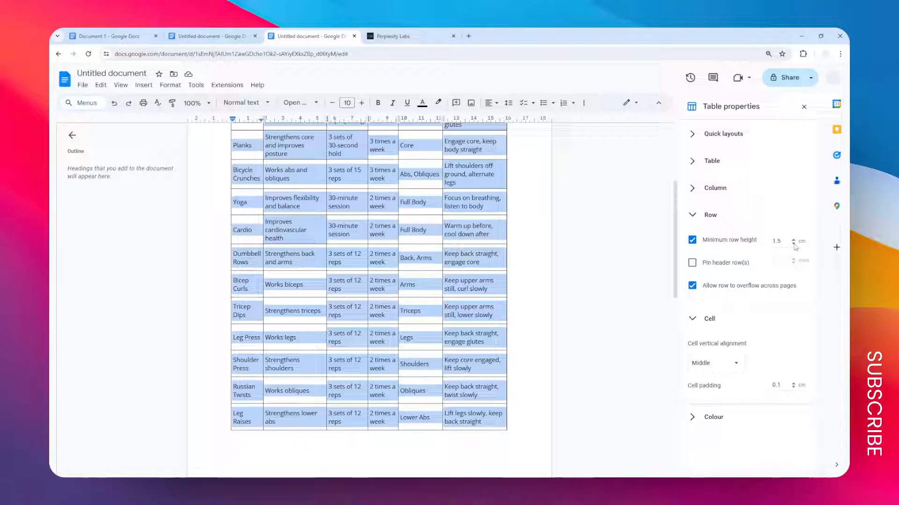
click(795, 243)
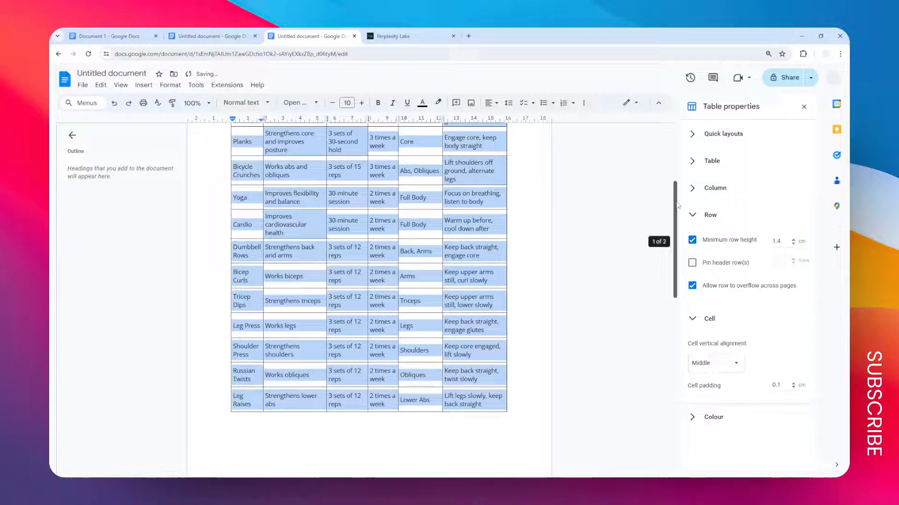
scroll(down, 3)
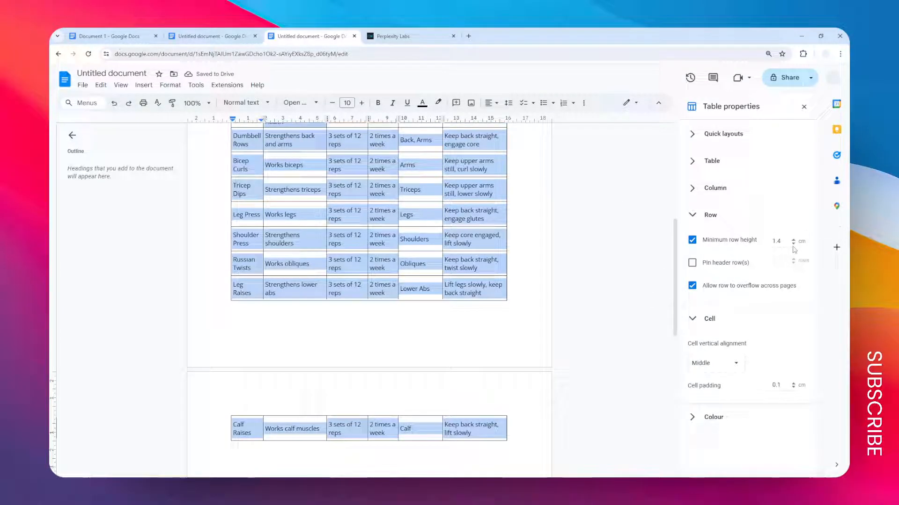
click(793, 243)
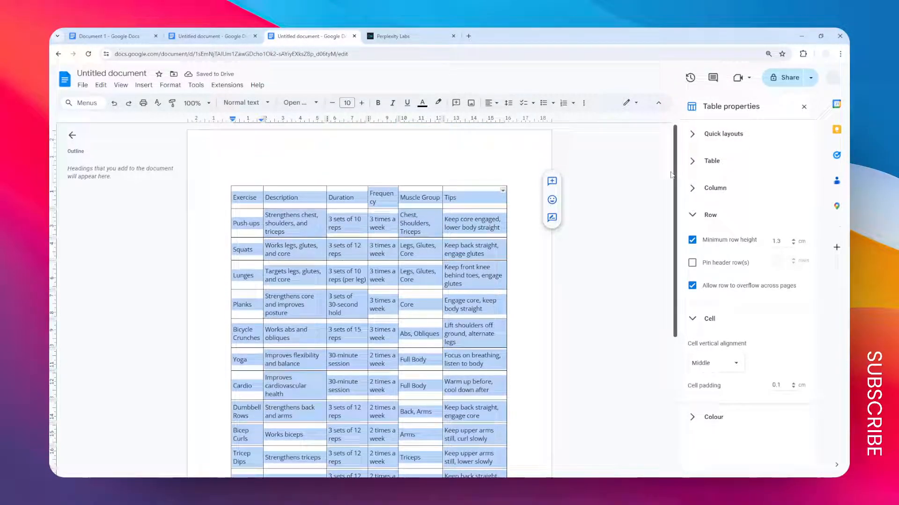
scroll(down, 3)
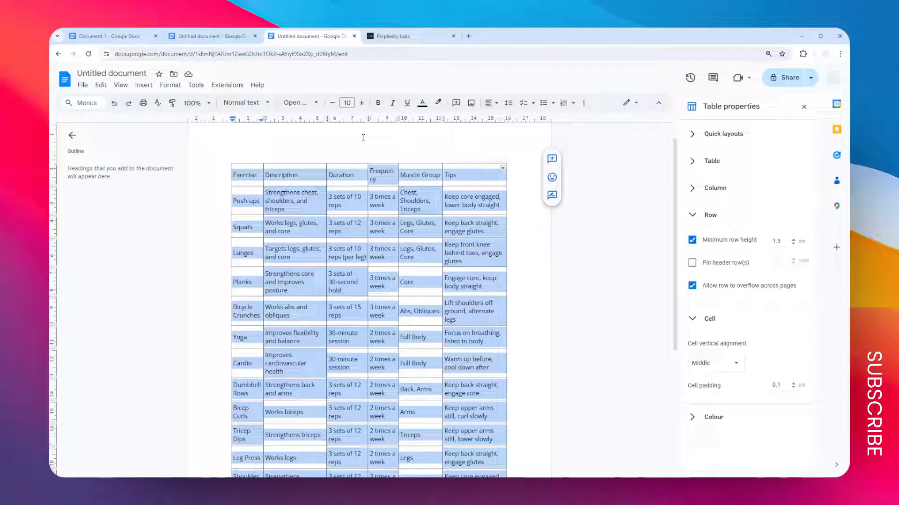
mouse_move(570, 193)
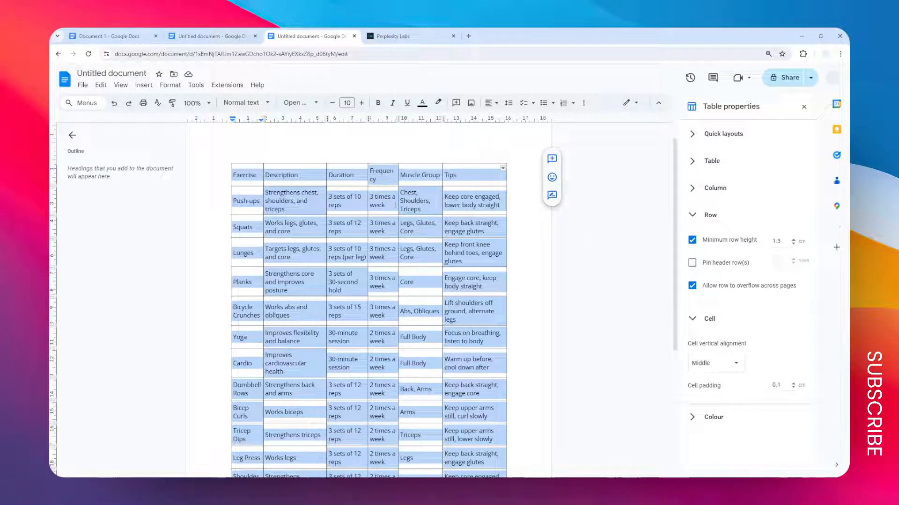
Increase the table text font size to 12.
scroll(down, 3)
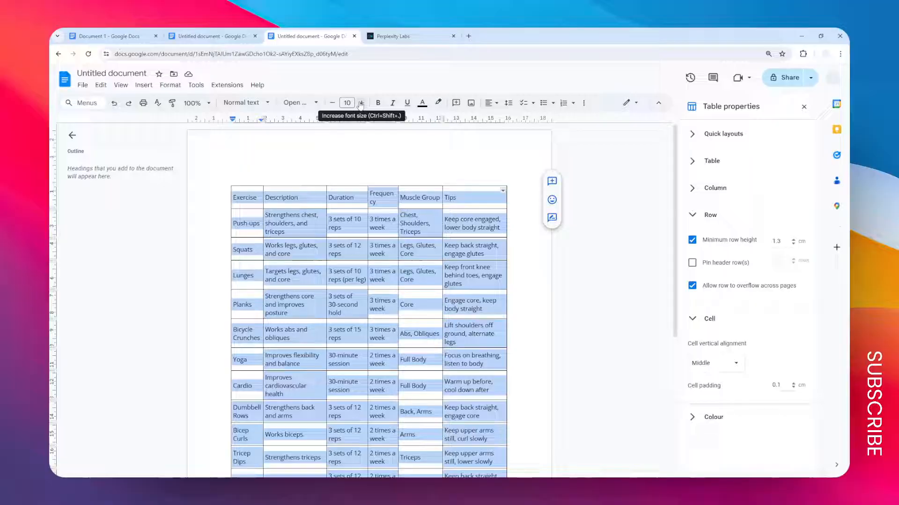
click(361, 103)
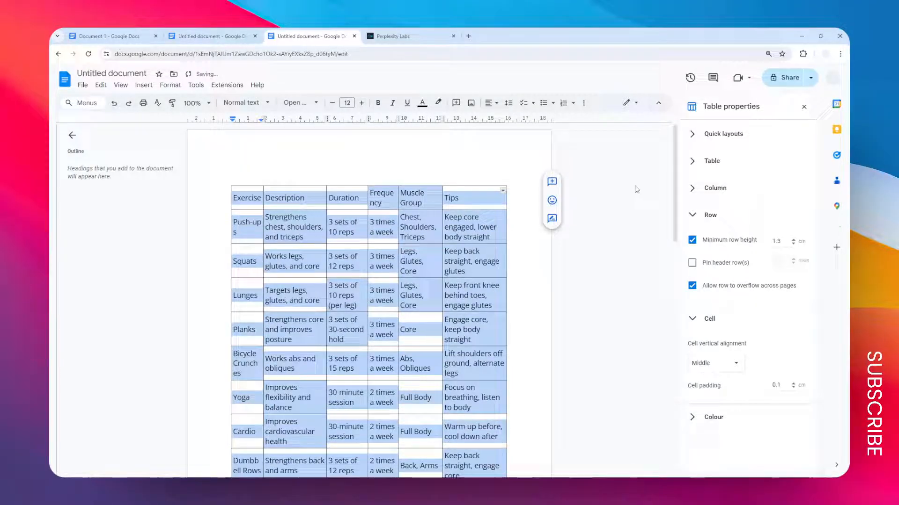
scroll(down, 3)
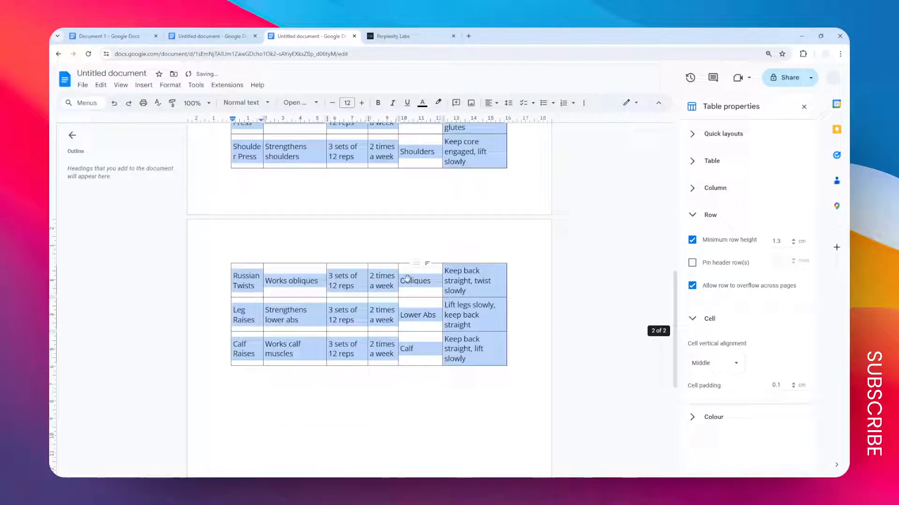
scroll(up, 3)
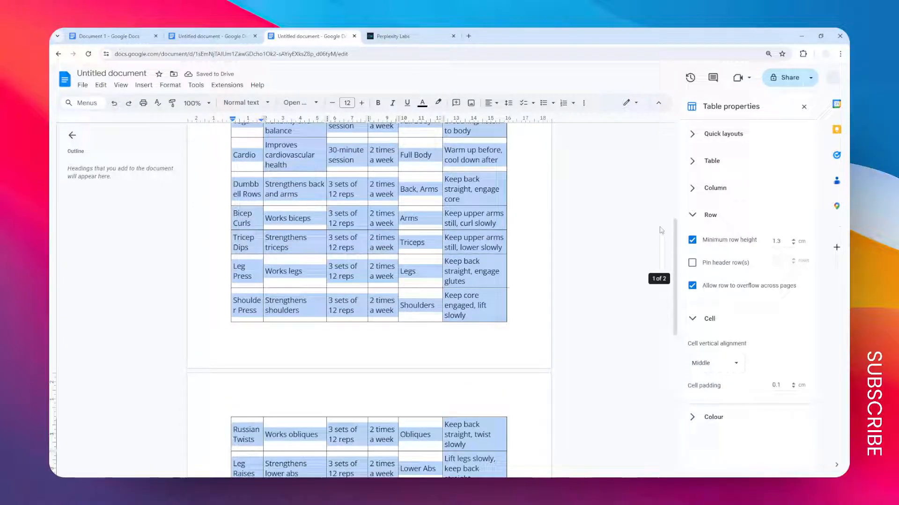
In Page setup, set the top and bottom margins to 1.5 cm.
click(83, 84)
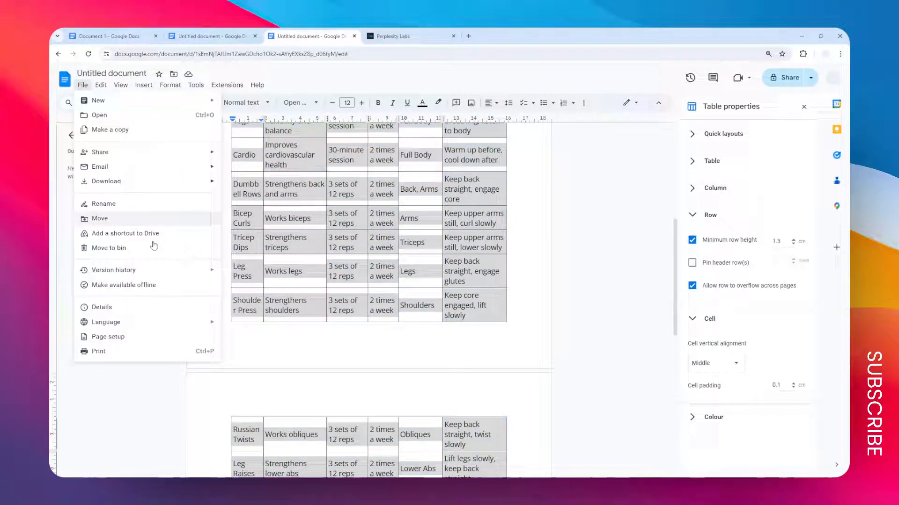
click(107, 336)
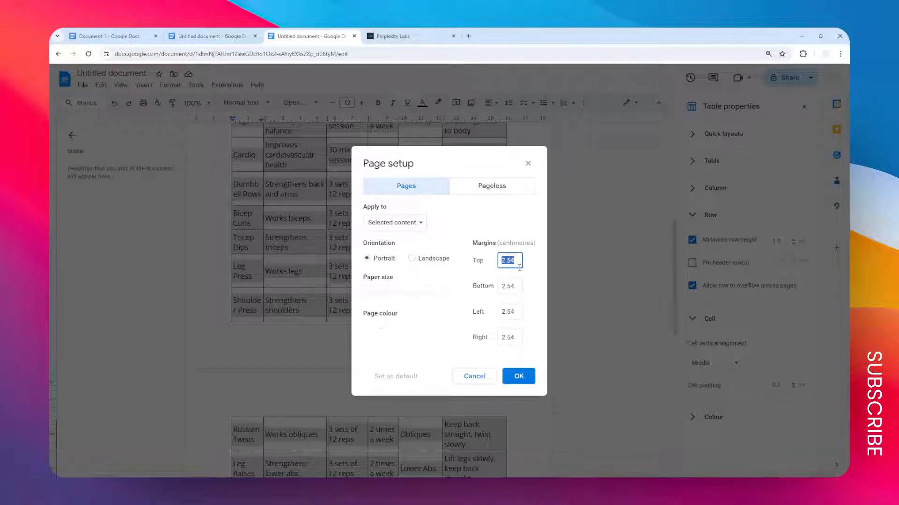
text(1.5)
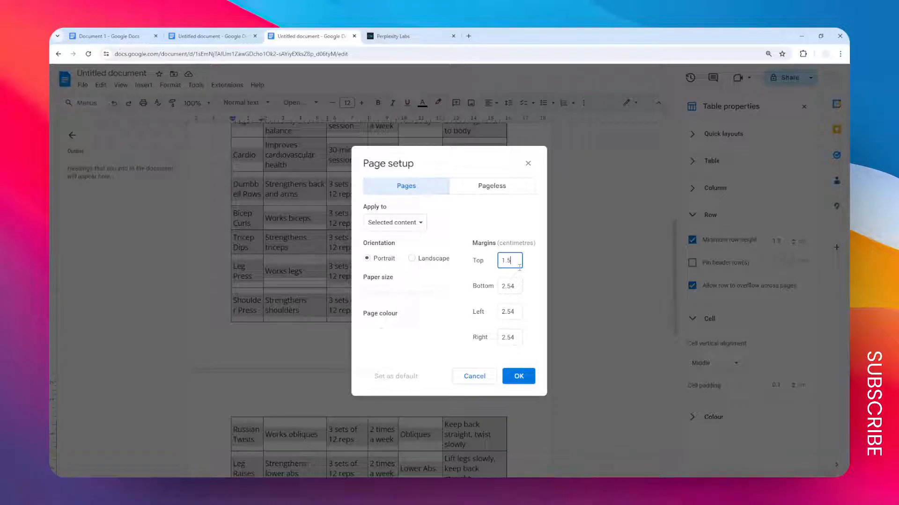
click(509, 286)
text(1.5)
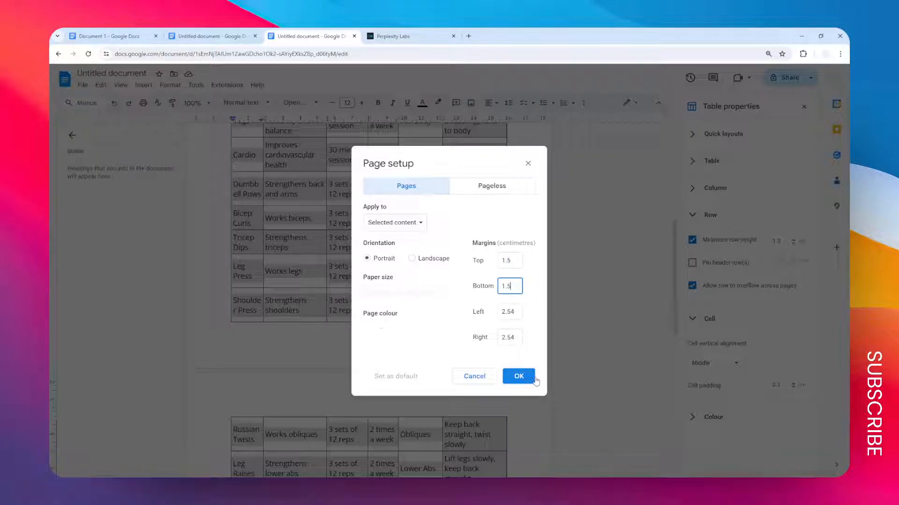
click(516, 376)
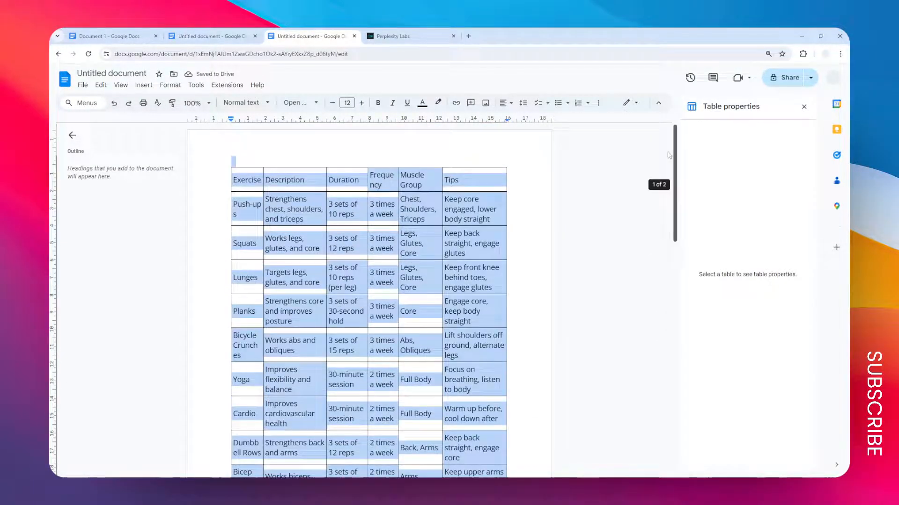
Apply 1 cm top and bottom margins, then reduce both to 0.7 cm in Page setup.
scroll(down, 3)
text(1)
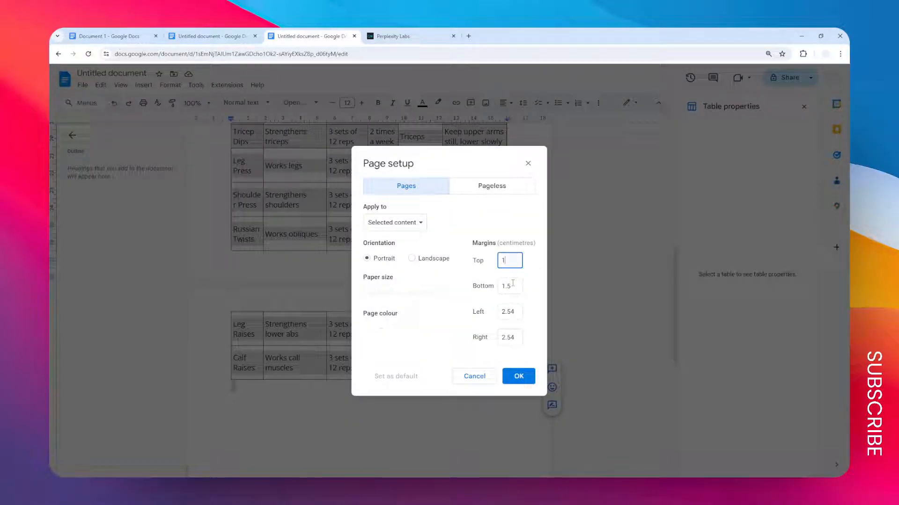
click(518, 376)
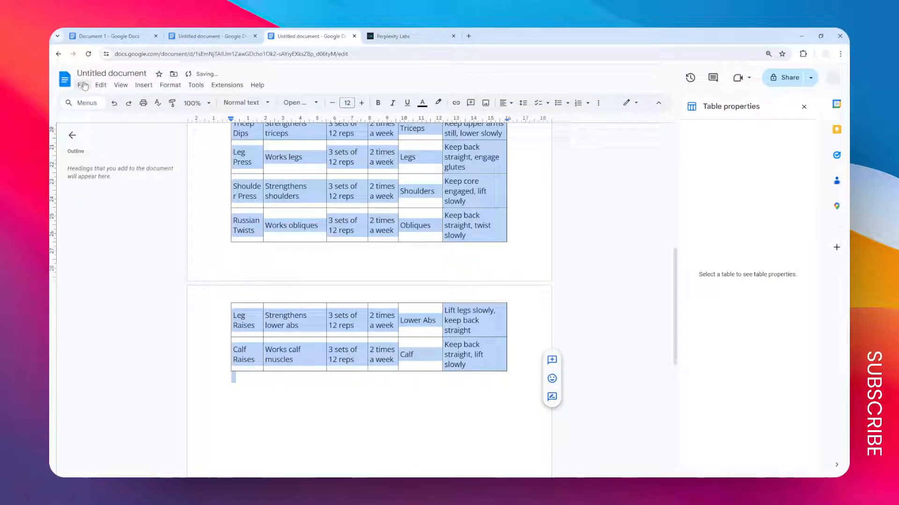
click(83, 85)
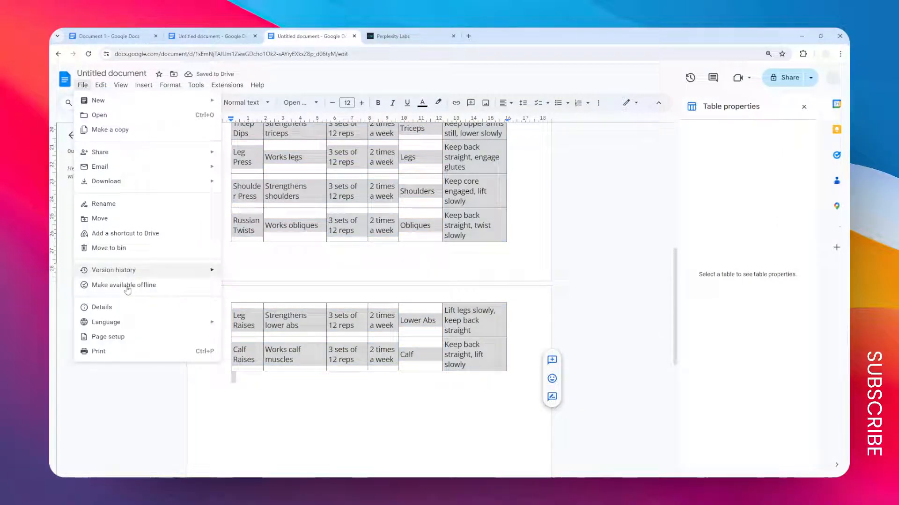
click(108, 337)
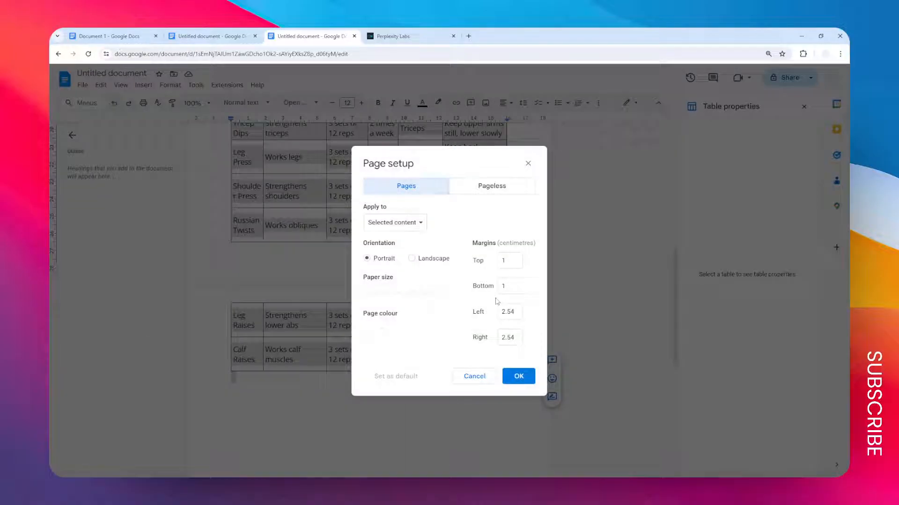
click(508, 260)
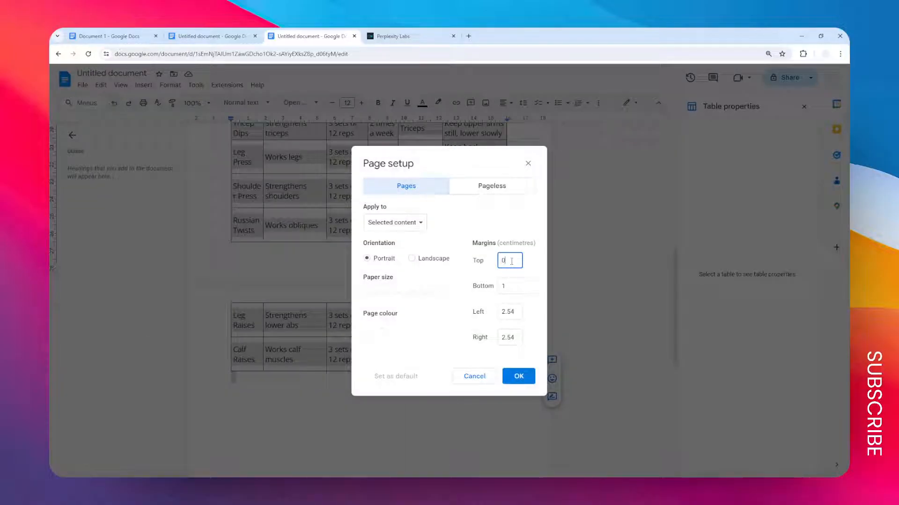
text(0.7)
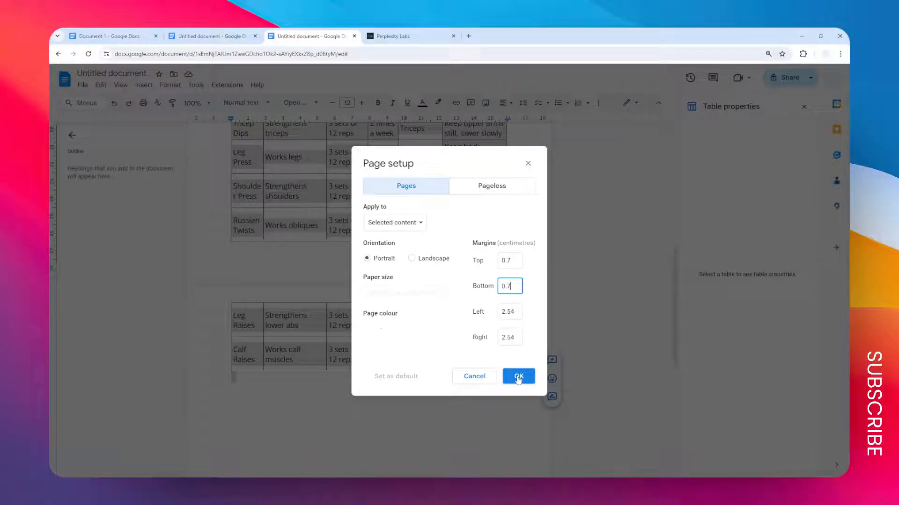
click(518, 376)
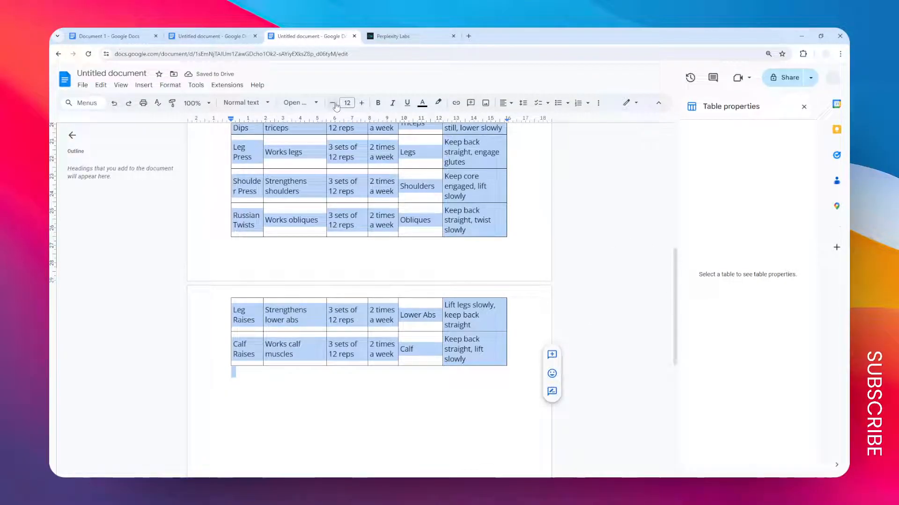
Decrease the table text font size to 11 and scroll to check the table.
click(332, 102)
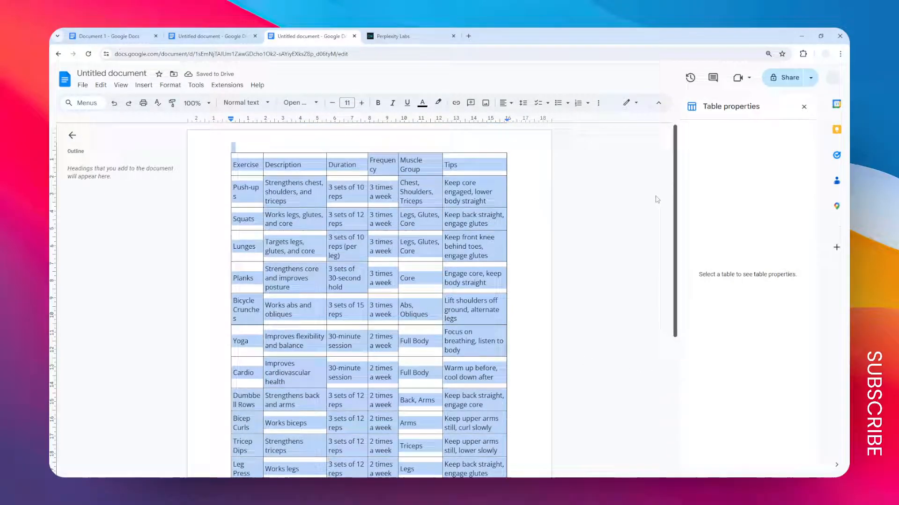
scroll(down, 3)
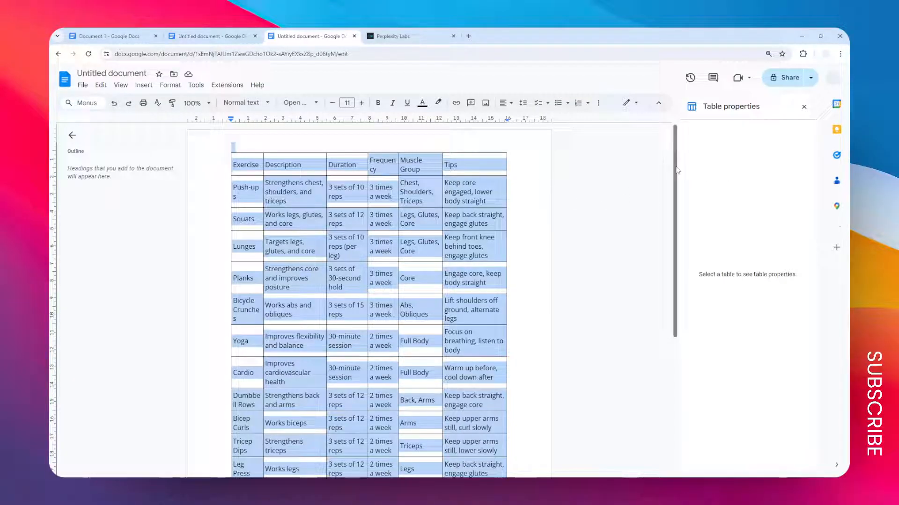
scroll(down, 3)
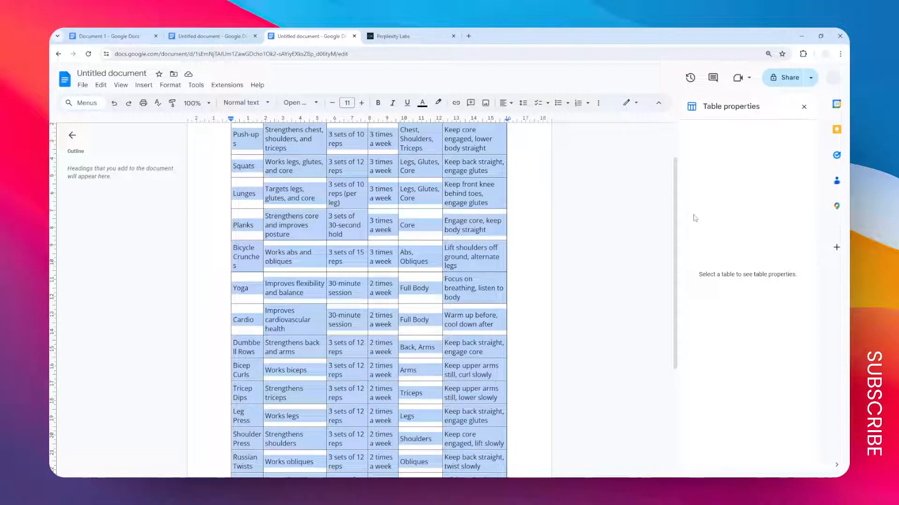